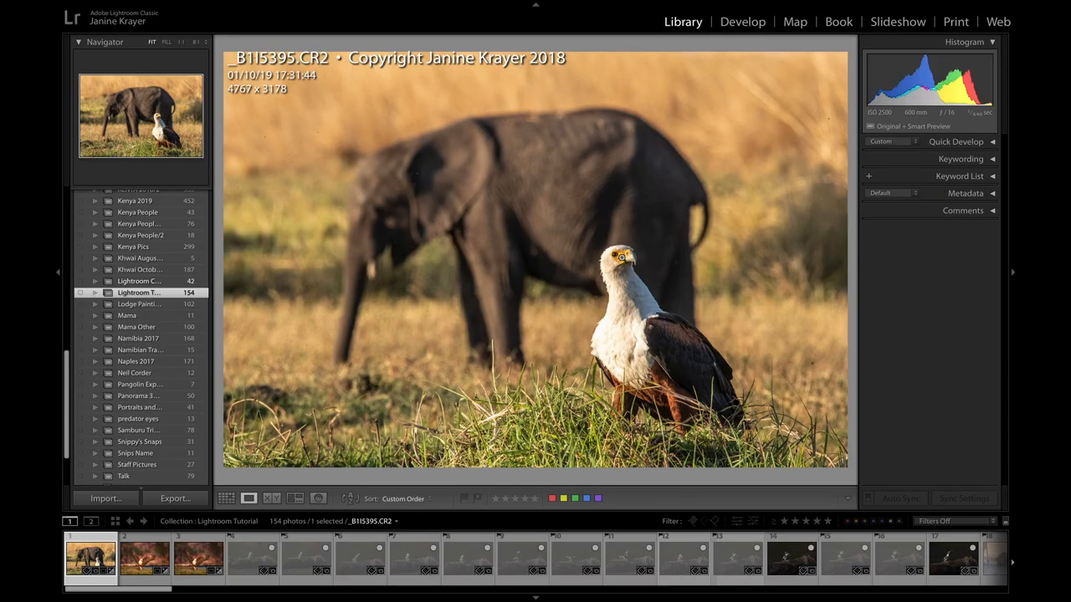
{"action": "mouse_move", "coordinate": [679, 310]}
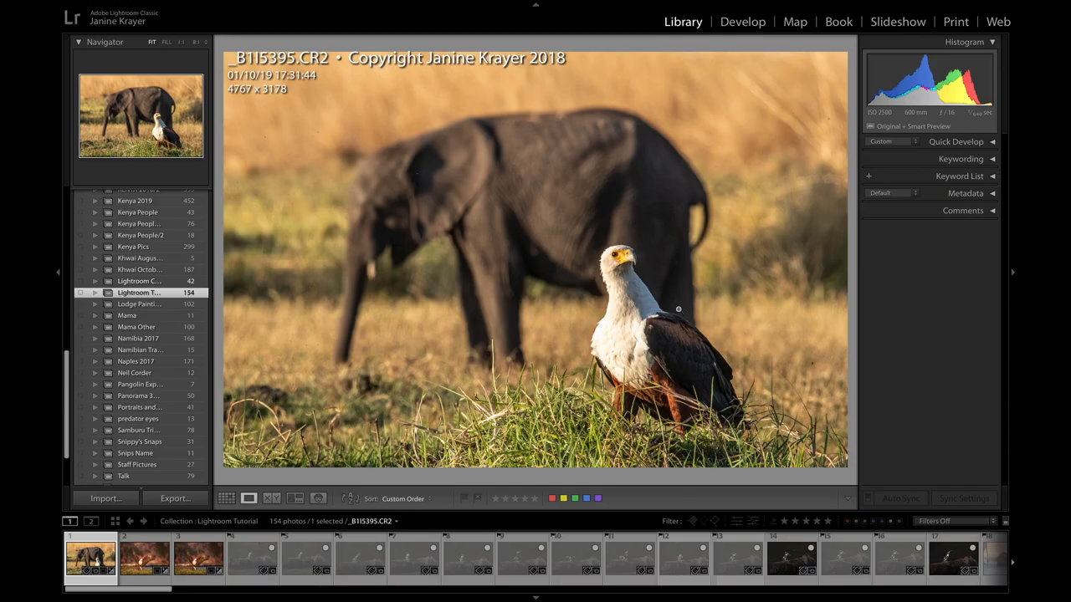
{"action": "mouse_move", "coordinate": [761, 100]}
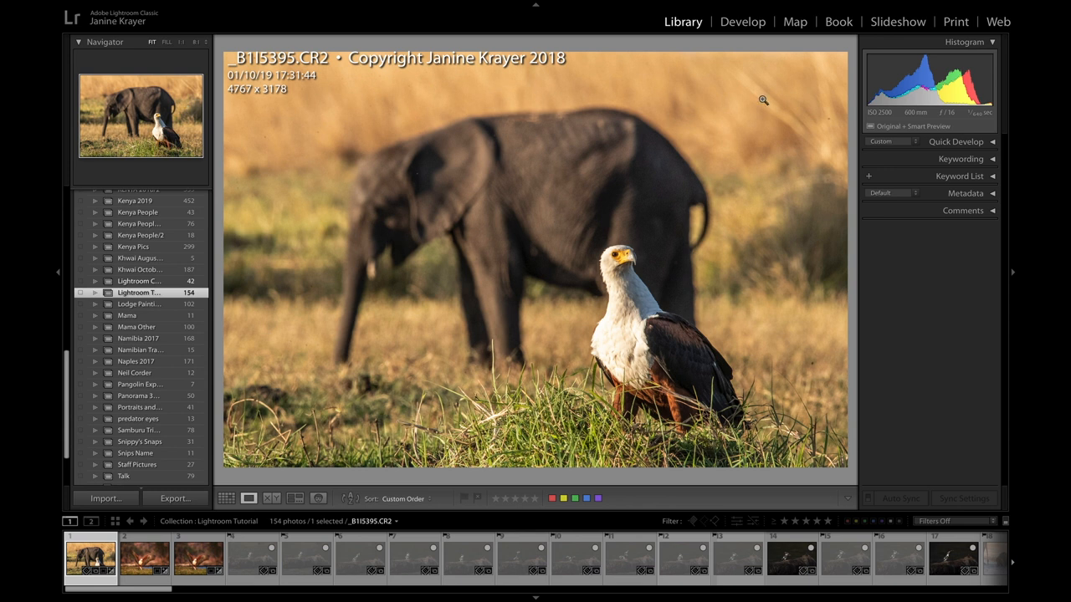
Briefly show and hide the photo's metadata, then bring up its export settings
{"action": "left_click", "coordinate": [964, 193]}
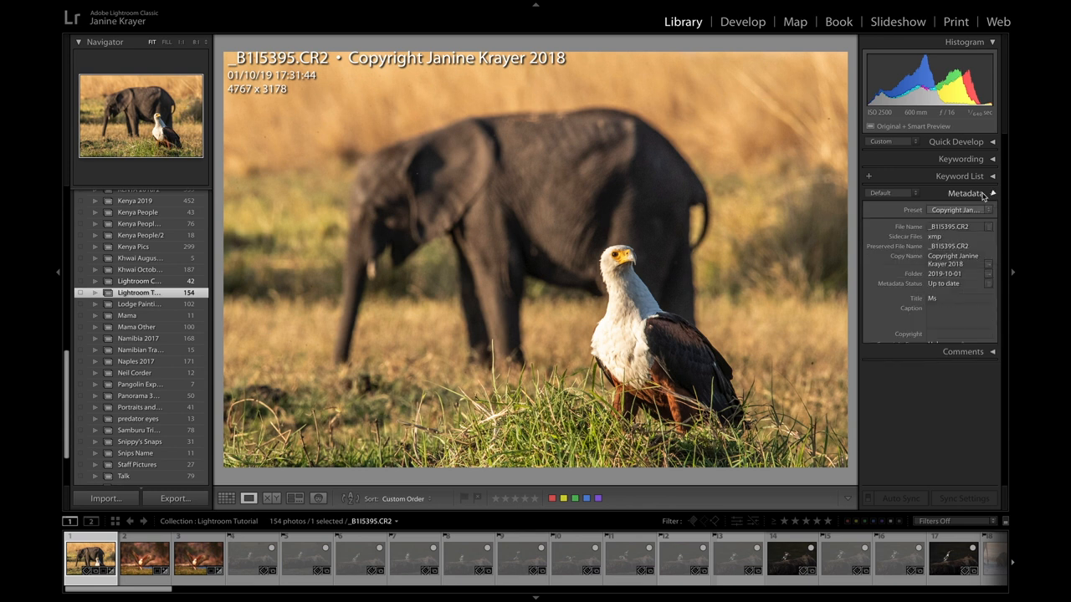
{"action": "left_click", "coordinate": [956, 141]}
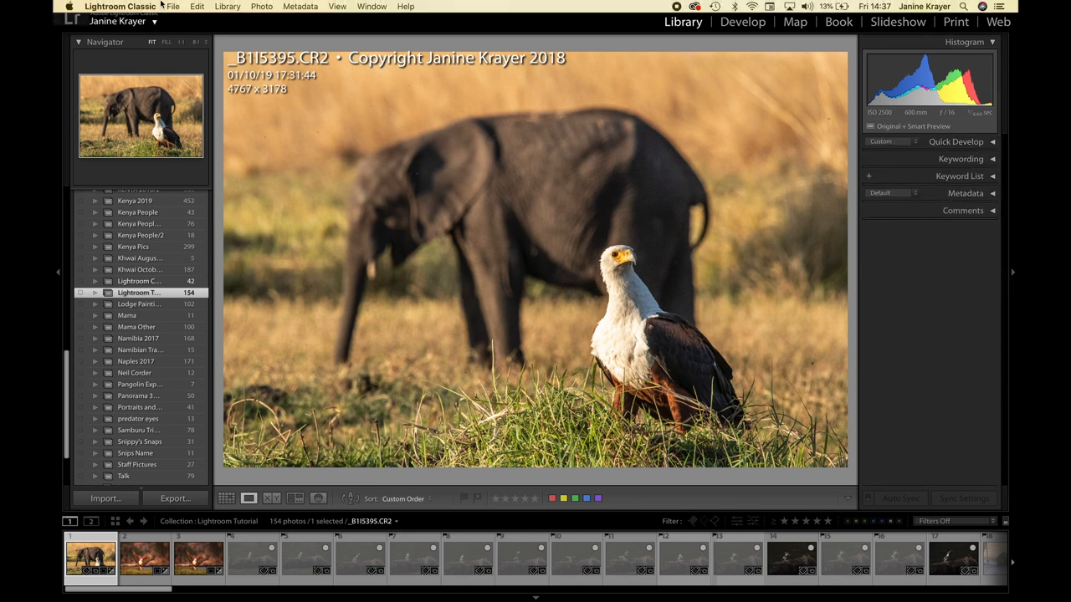
{"action": "left_click", "coordinate": [172, 6]}
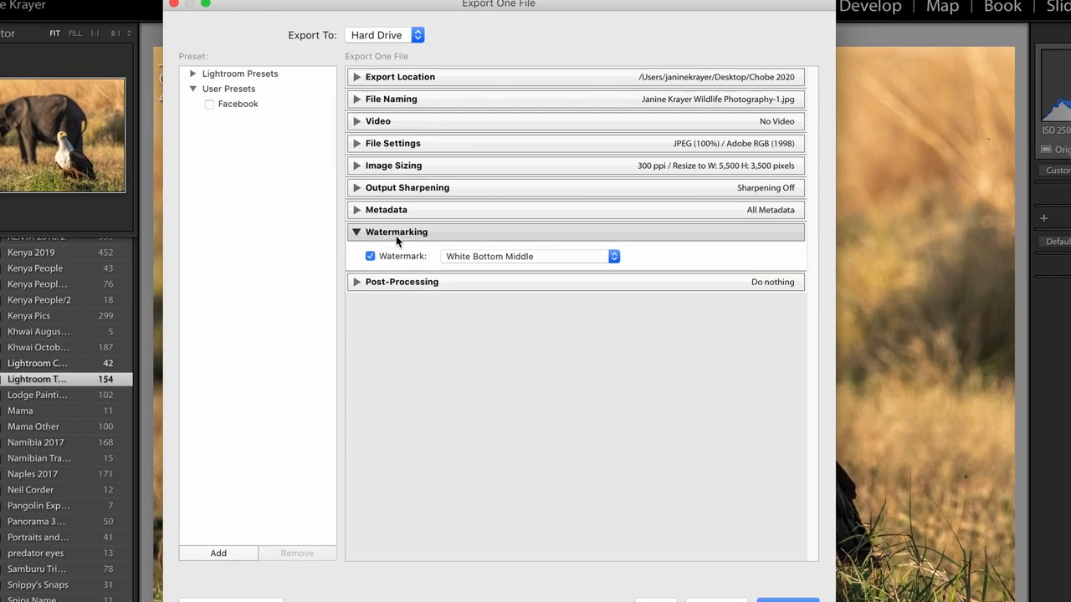
{"action": "mouse_move", "coordinate": [430, 240]}
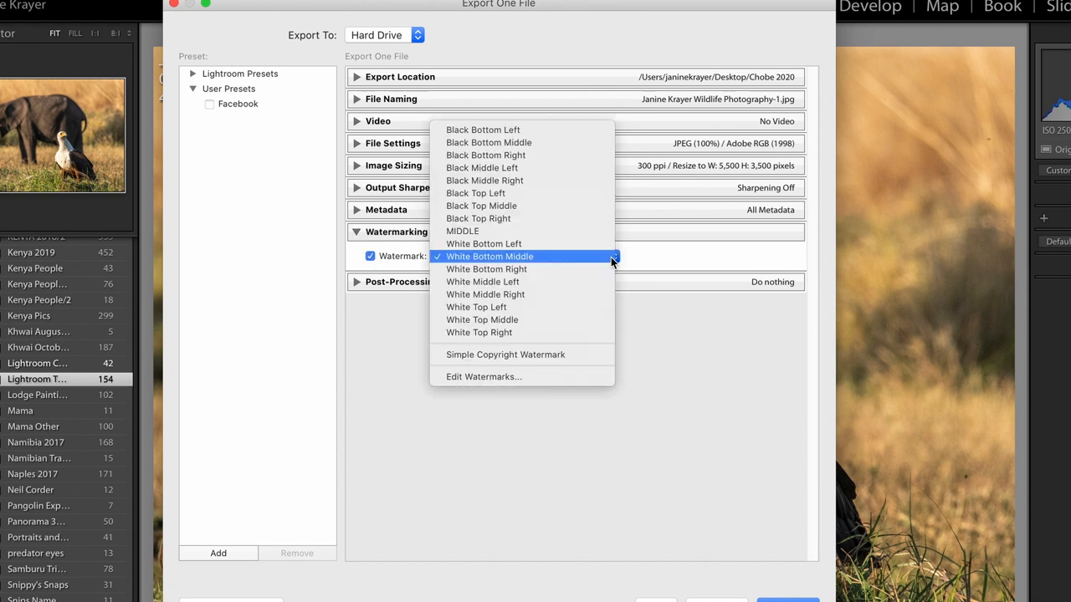
{"action": "mouse_move", "coordinate": [826, 297]}
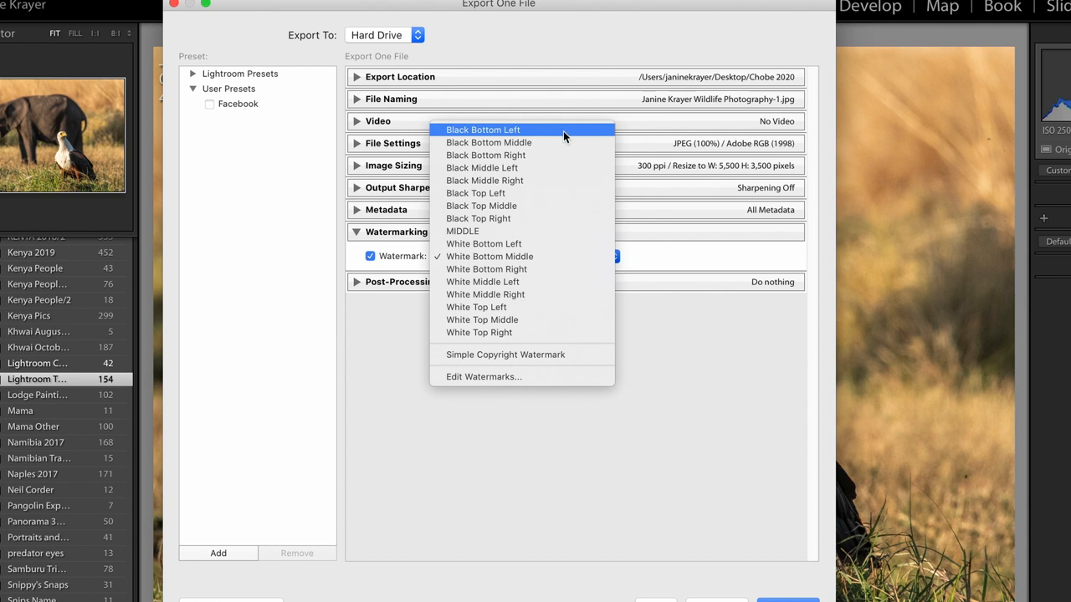
{"action": "mouse_move", "coordinate": [507, 140]}
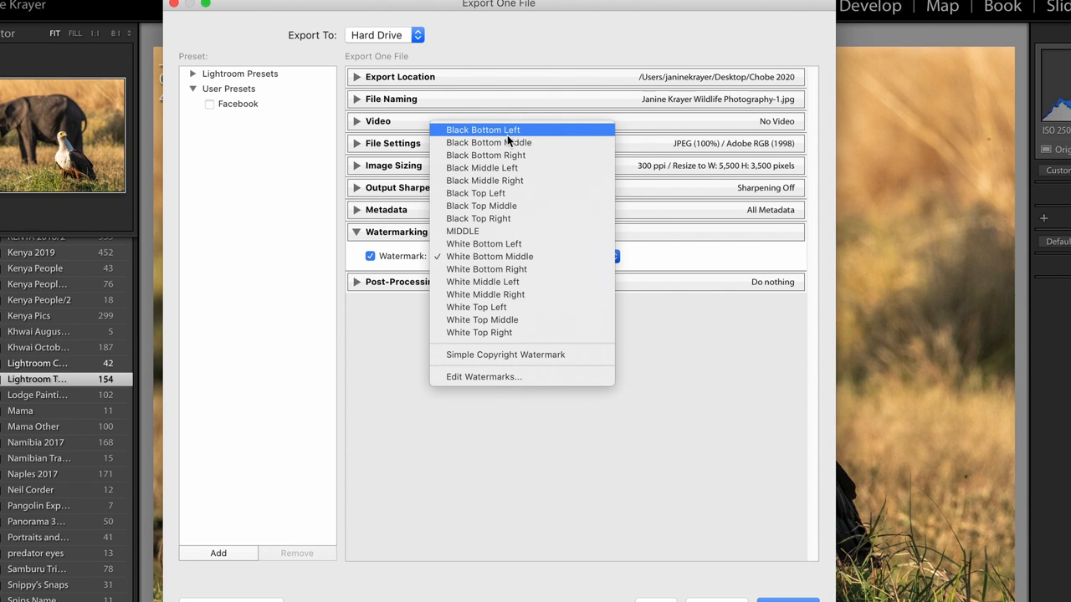
{"action": "mouse_move", "coordinate": [478, 218]}
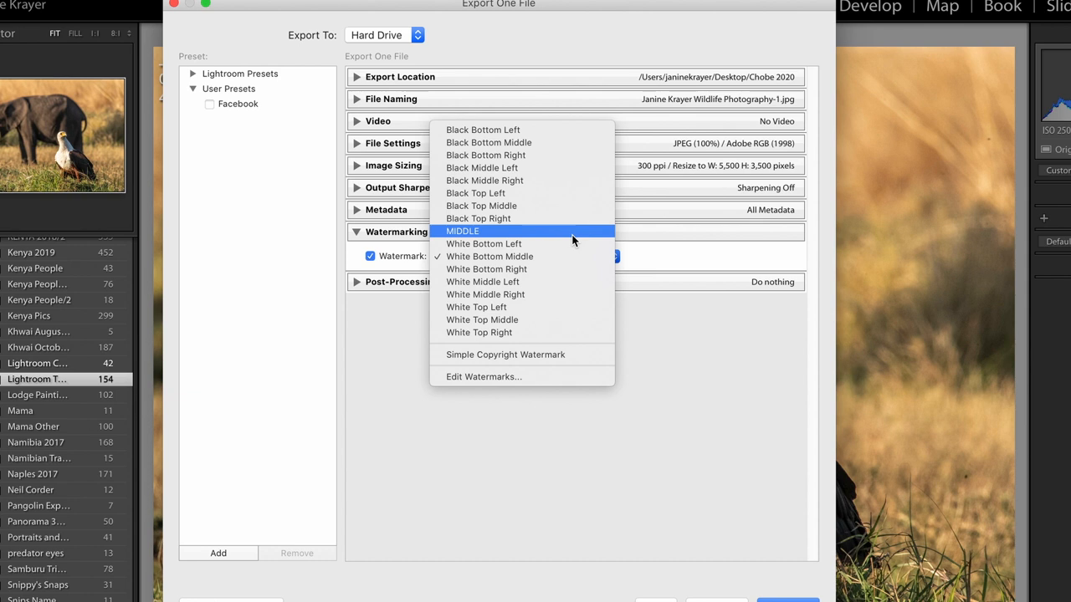
{"action": "mouse_move", "coordinate": [518, 243]}
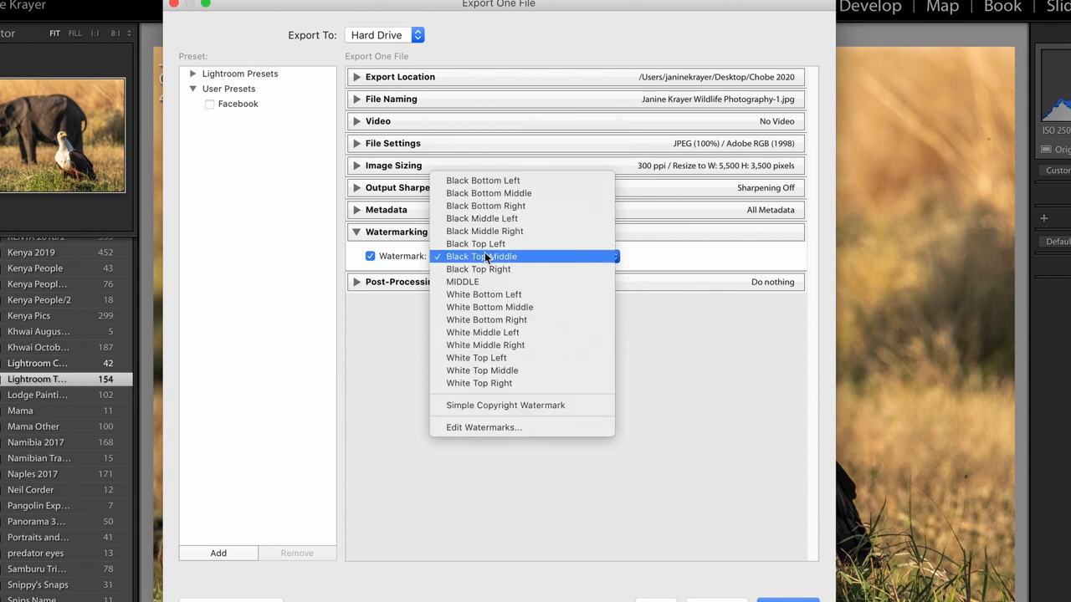
{"action": "mouse_move", "coordinate": [544, 370]}
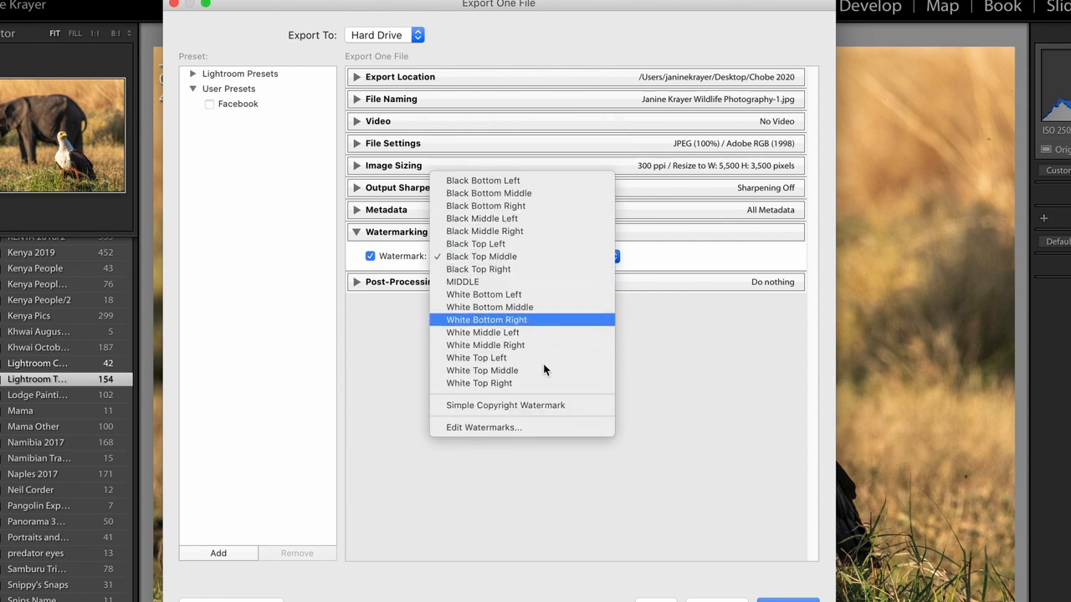
Open the Watermark Editor and scroll up through its preset list
{"action": "left_click", "coordinate": [484, 427]}
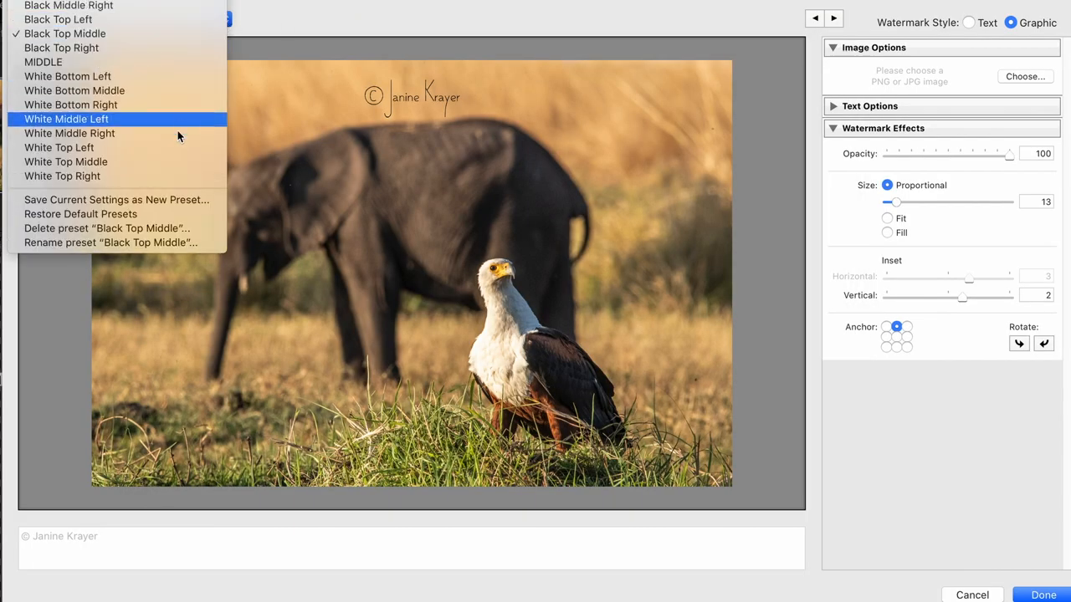
{"action": "scroll", "scroll_direction": "up", "scroll_amount": 3}
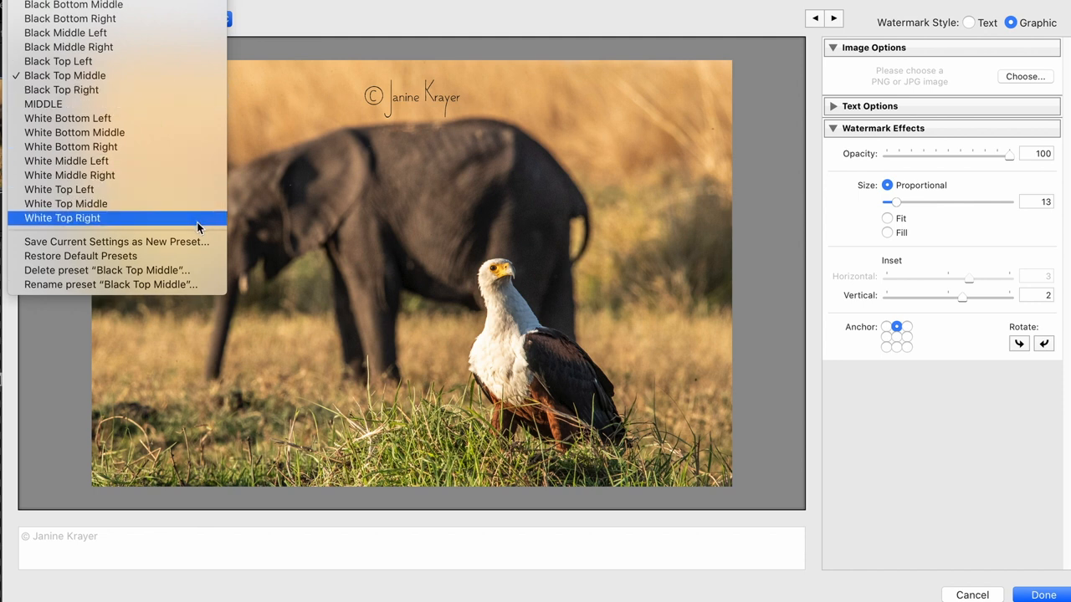
{"action": "mouse_move", "coordinate": [149, 132]}
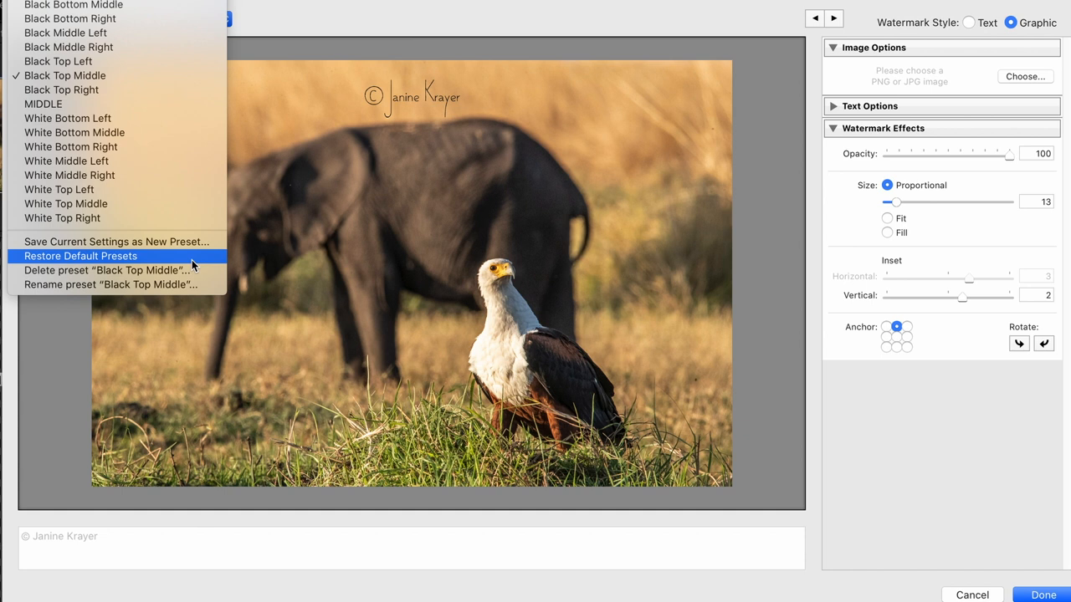
{"action": "mouse_move", "coordinate": [209, 265]}
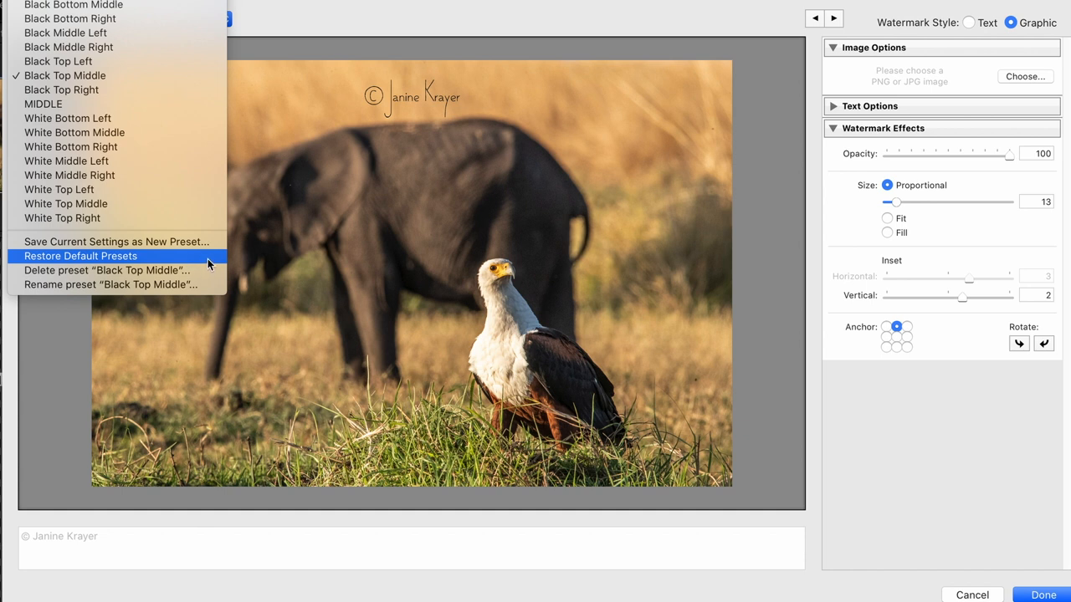
{"action": "mouse_move", "coordinate": [205, 286]}
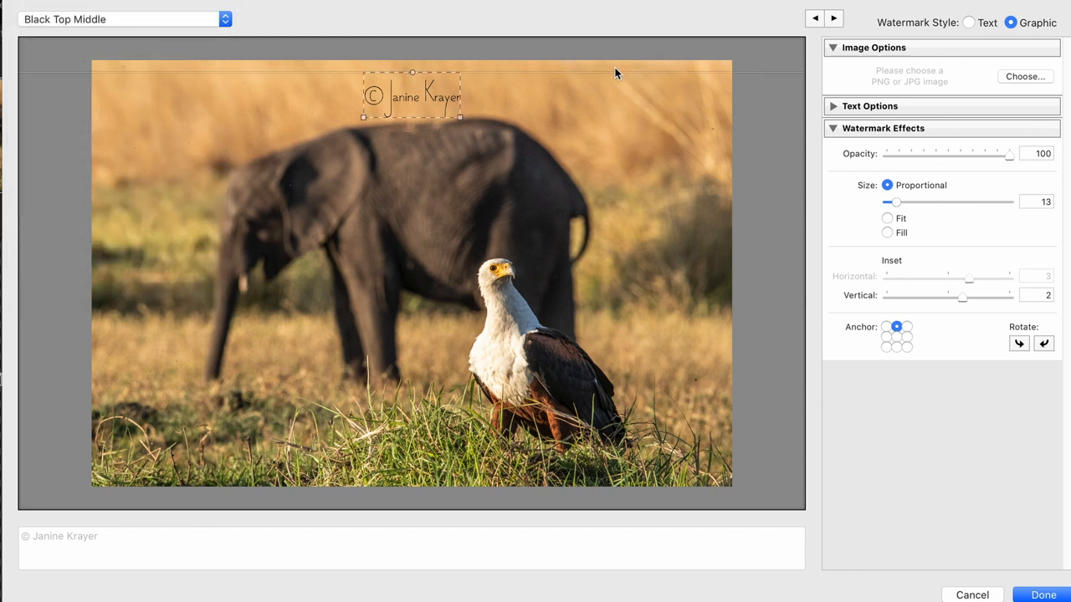
Expand Text Options for the Black Top Middle graphic watermark
{"action": "left_click", "coordinate": [616, 71]}
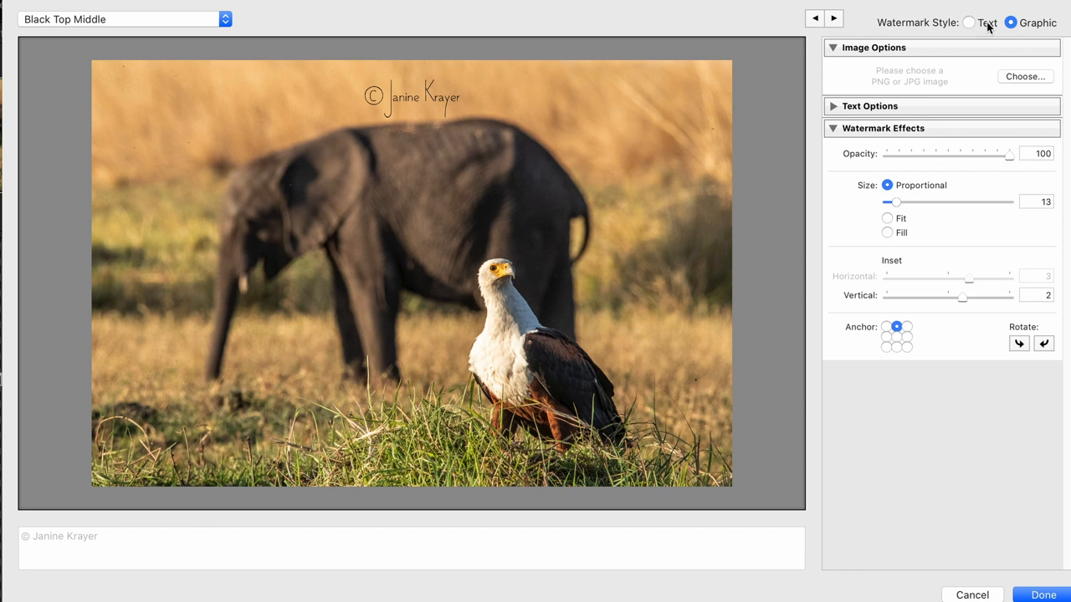
{"action": "mouse_move", "coordinate": [996, 37]}
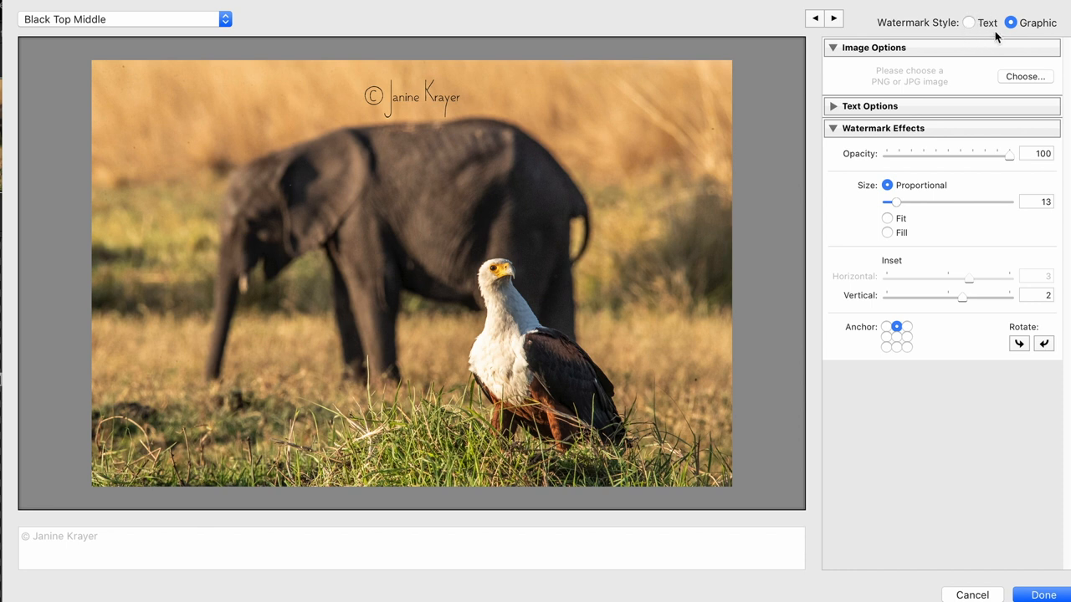
{"action": "mouse_move", "coordinate": [965, 28]}
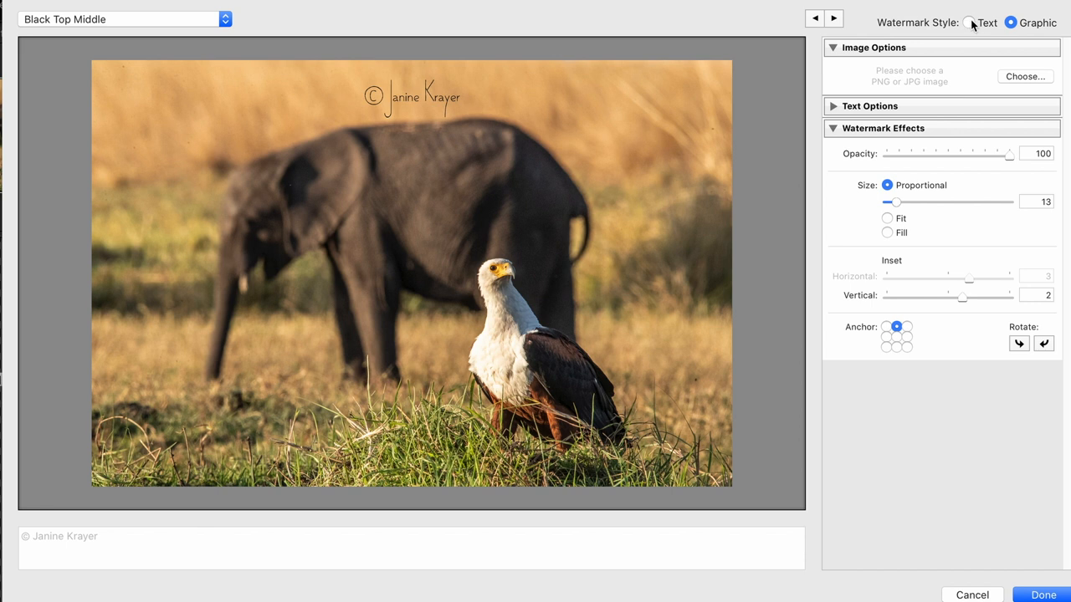
{"action": "mouse_move", "coordinate": [995, 21]}
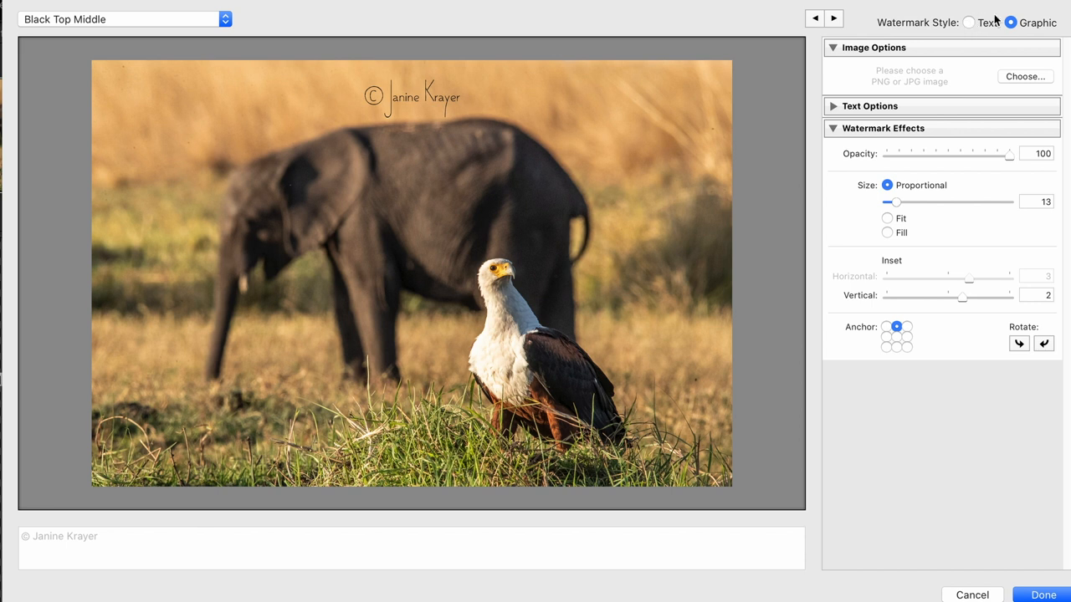
{"action": "mouse_move", "coordinate": [877, 48]}
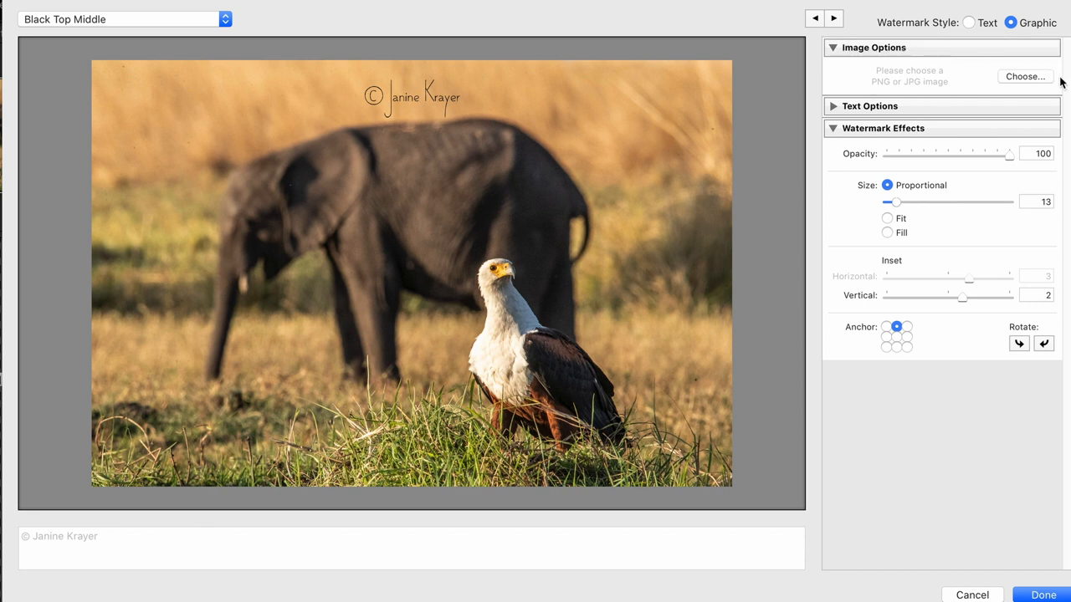
{"action": "mouse_move", "coordinate": [1041, 90]}
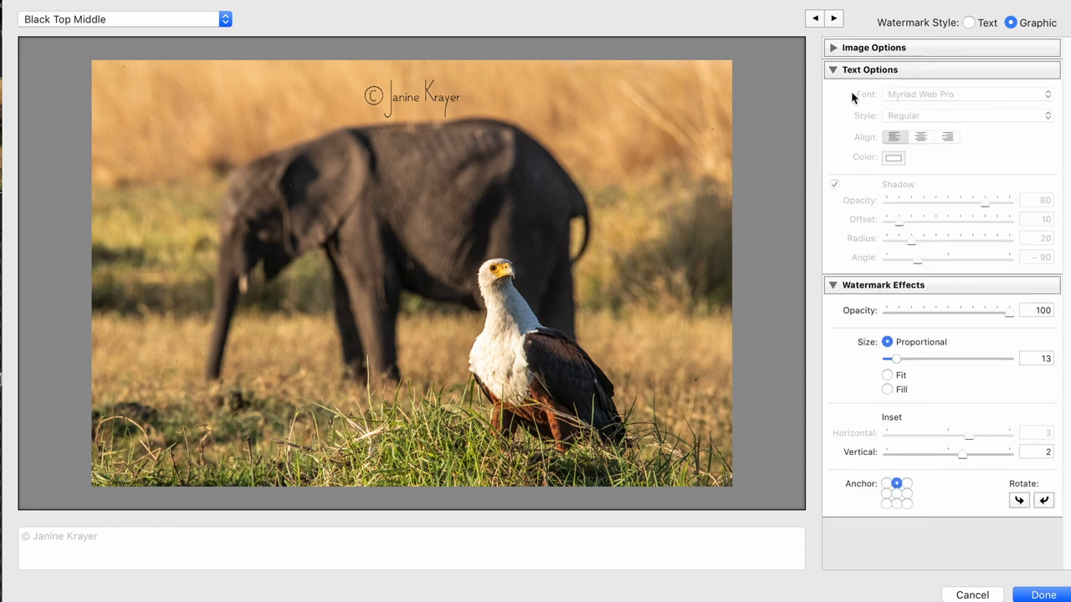
{"action": "mouse_move", "coordinate": [974, 118]}
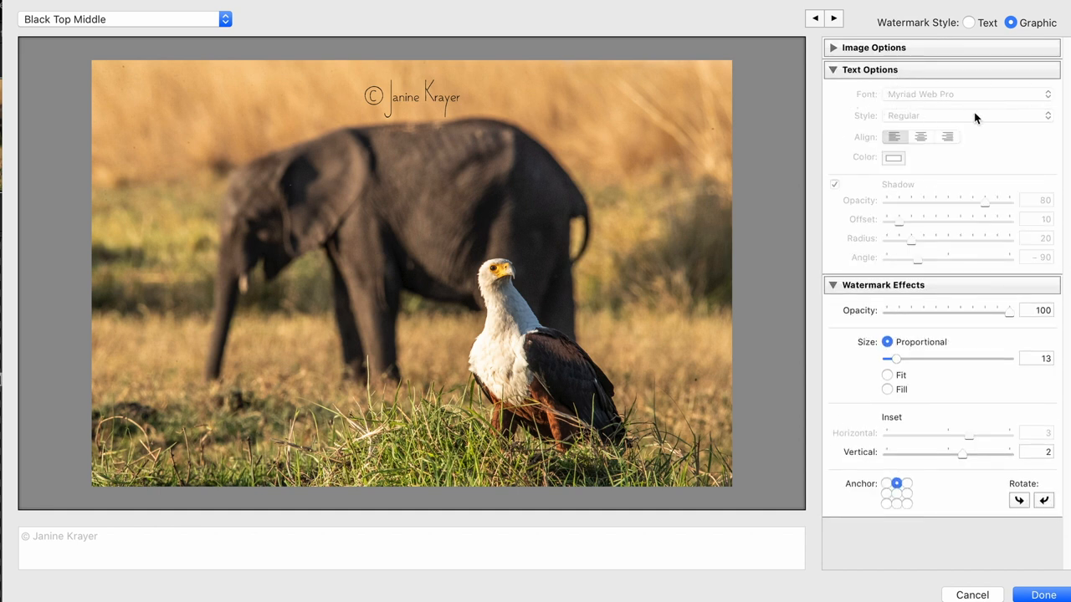
{"action": "mouse_move", "coordinate": [889, 174]}
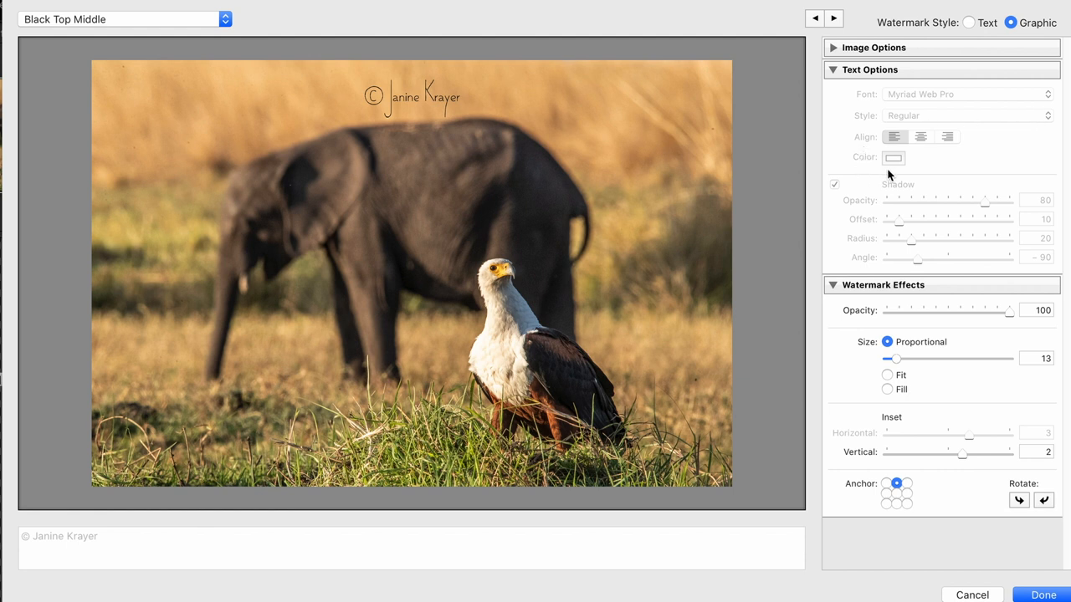
{"action": "mouse_move", "coordinate": [873, 167]}
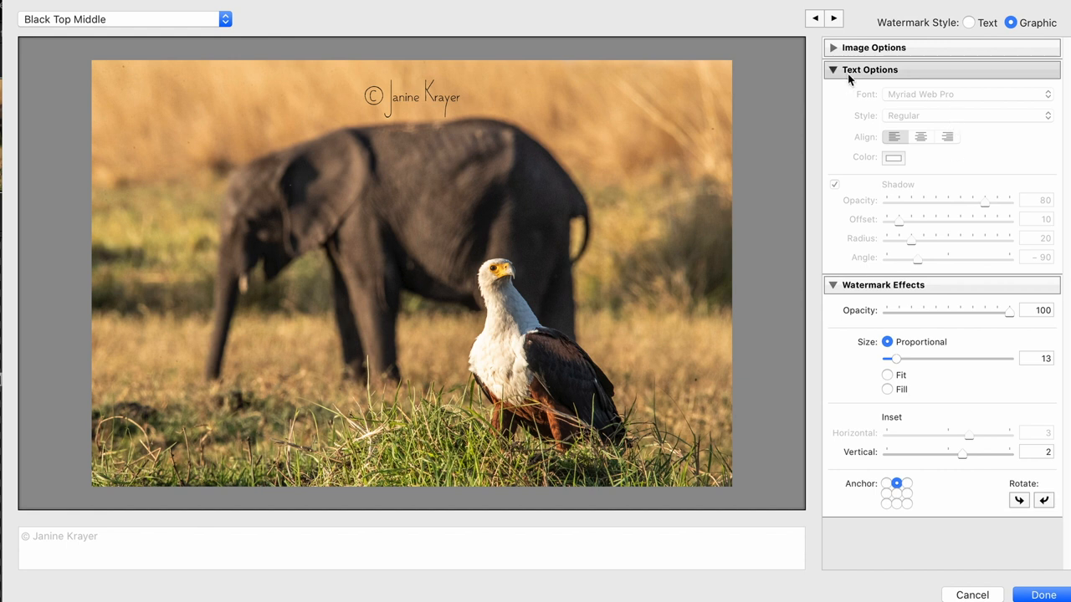
Keep opacity at full, and set watermark size to 14 and vertical inset to 1
{"action": "left_click", "coordinate": [832, 70]}
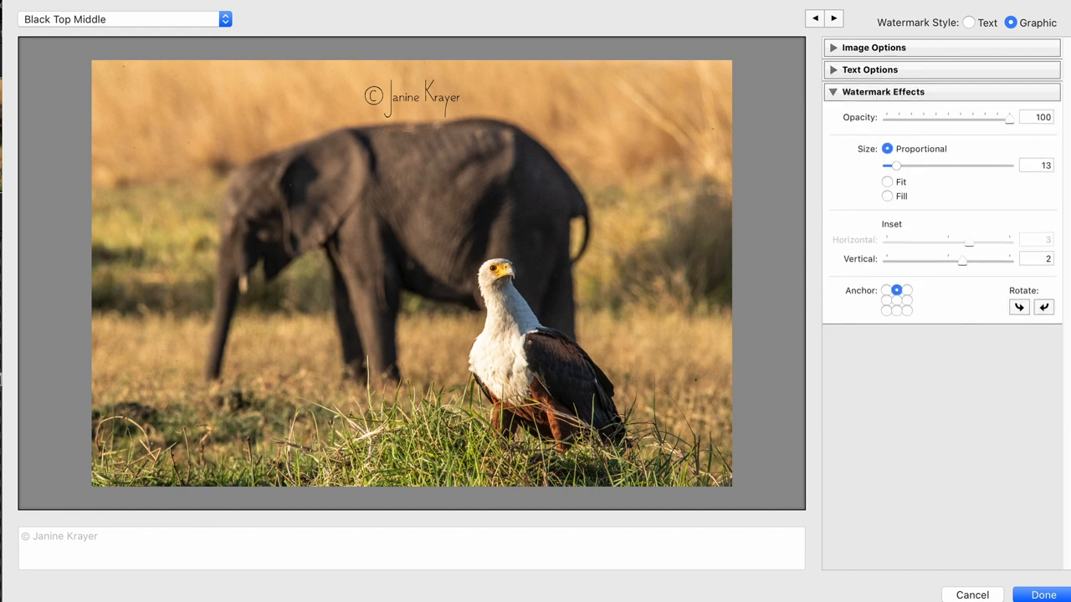
{"action": "mouse_move", "coordinate": [854, 151]}
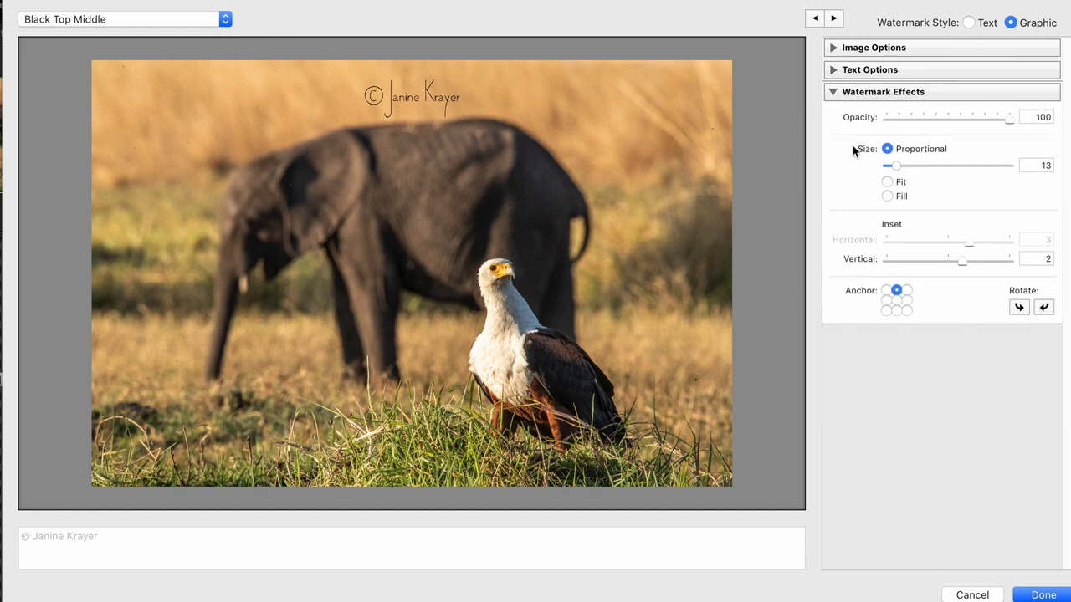
{"action": "left_click_drag", "start_coordinate": [1008, 117], "coordinate": [961, 118]}
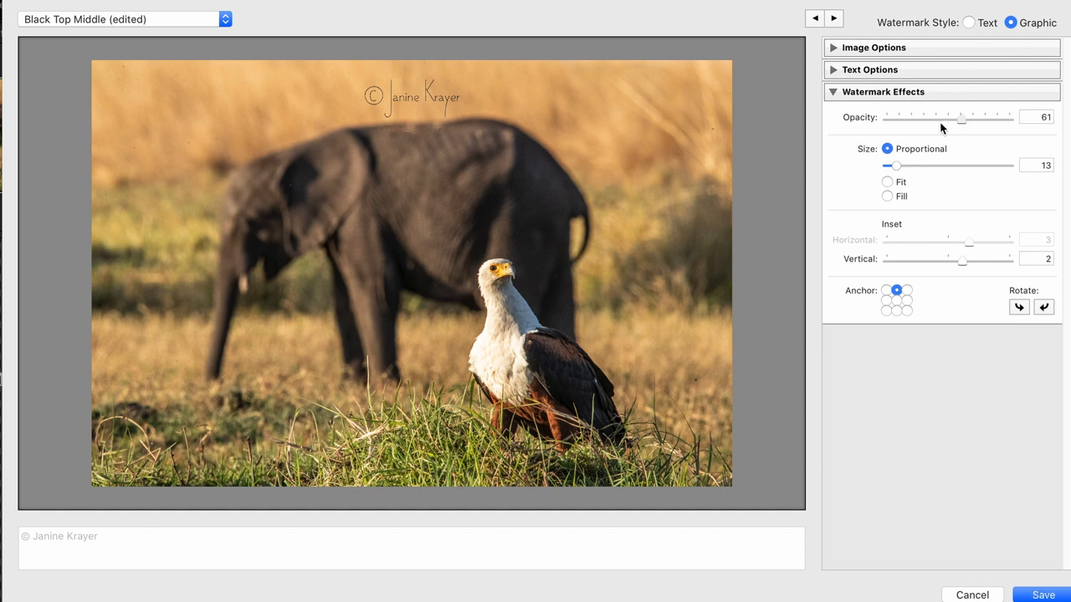
{"action": "left_click_drag", "start_coordinate": [962, 118], "coordinate": [1009, 117]}
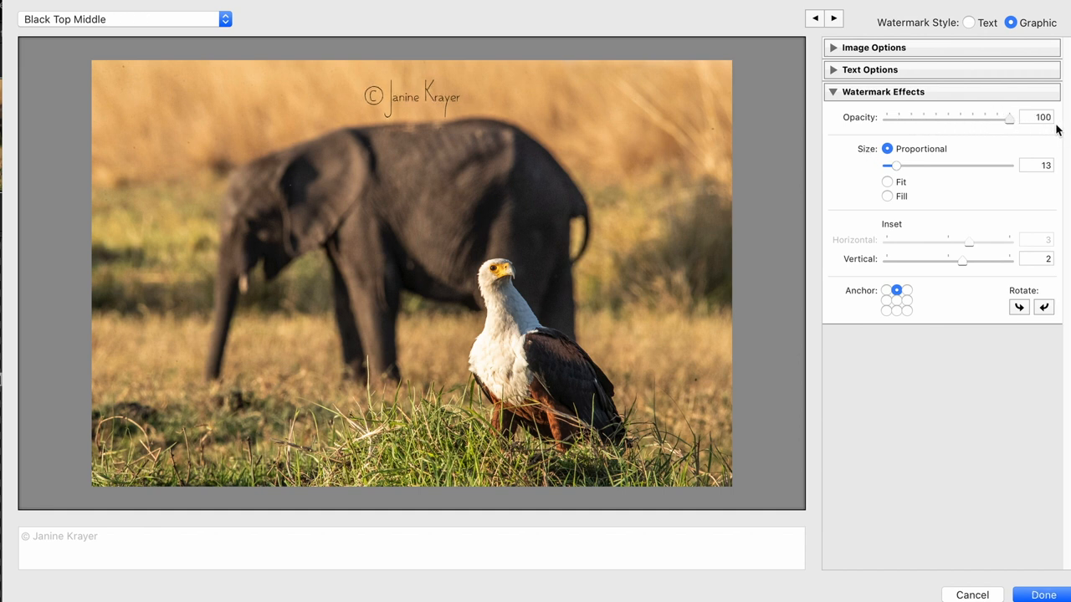
{"action": "left_click_drag", "start_coordinate": [893, 165], "coordinate": [914, 165]}
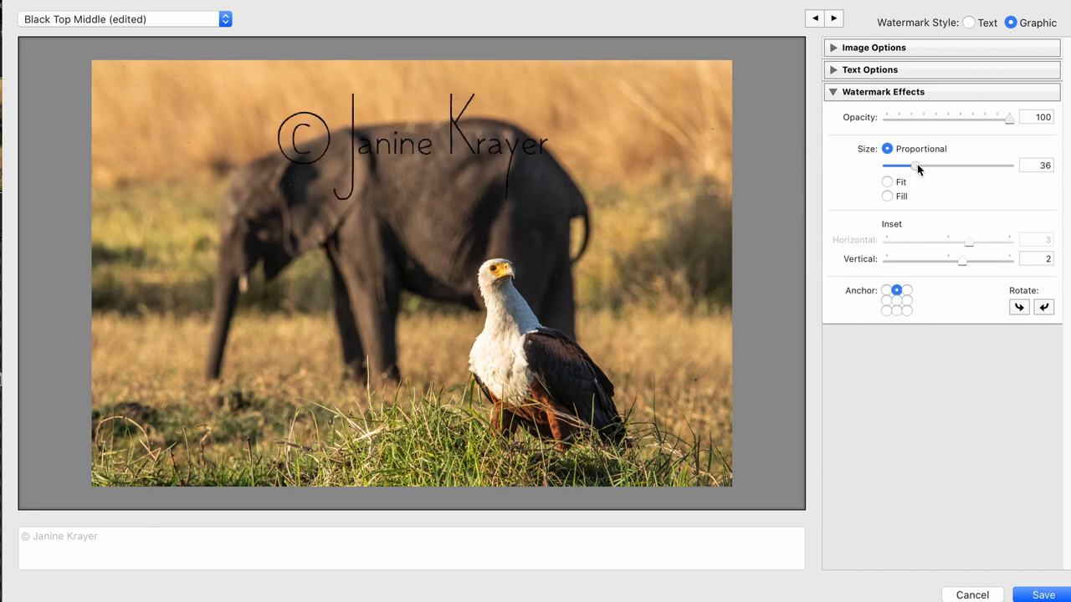
{"action": "left_click_drag", "start_coordinate": [912, 164], "coordinate": [899, 165]}
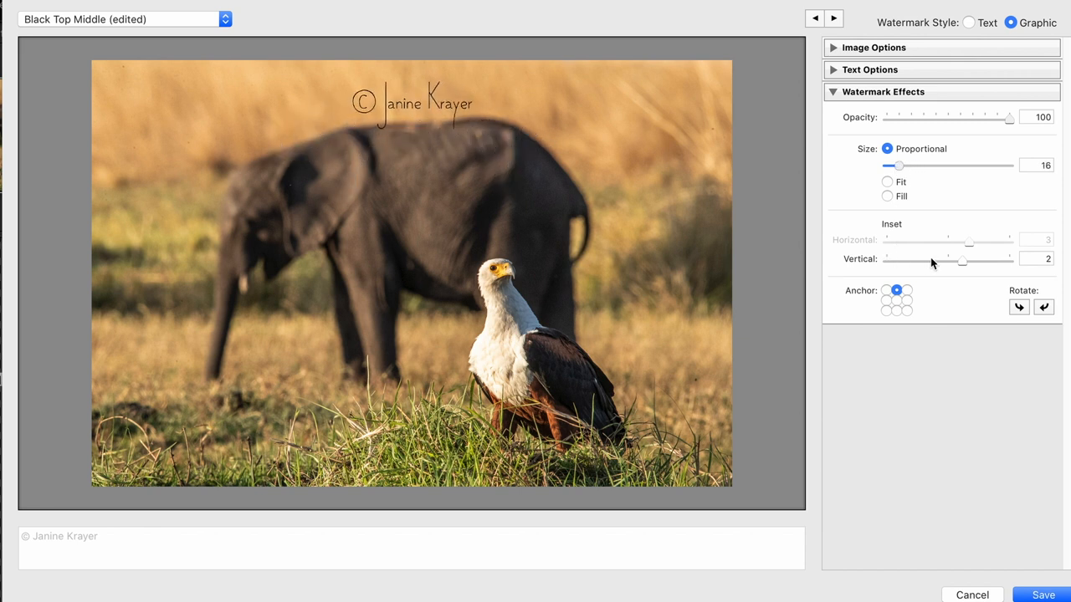
{"action": "left_click_drag", "start_coordinate": [962, 258], "coordinate": [948, 258]}
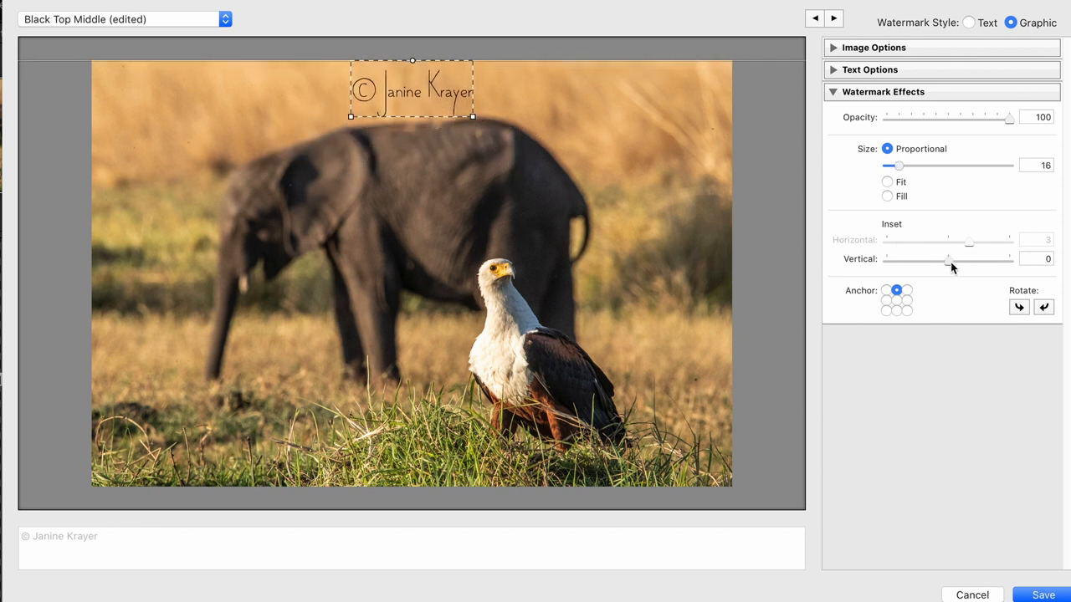
{"action": "left_click_drag", "start_coordinate": [947, 258], "coordinate": [962, 259]}
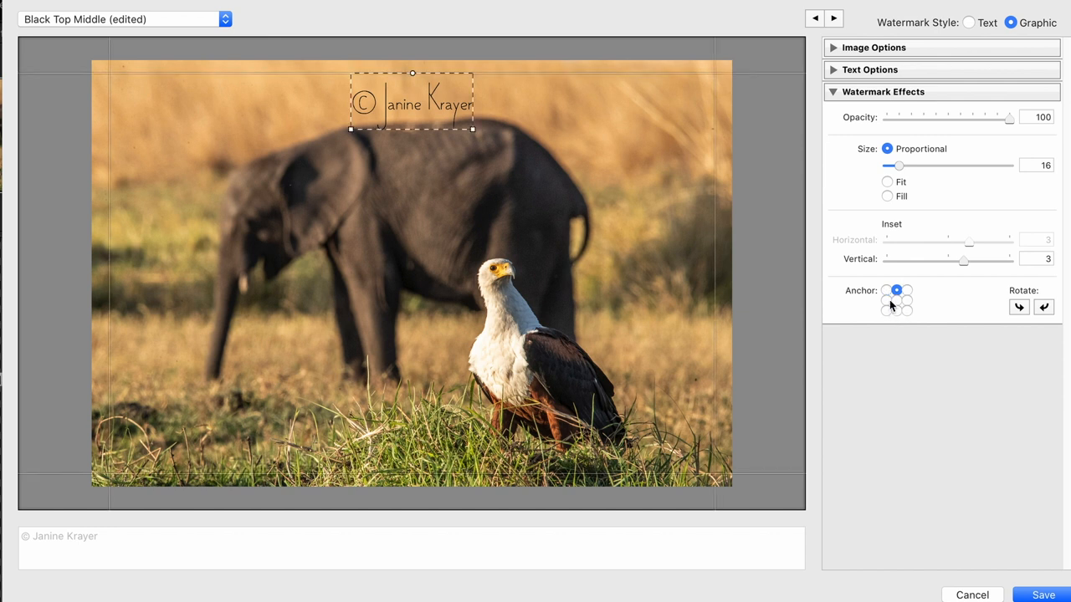
{"action": "left_click_drag", "start_coordinate": [963, 259], "coordinate": [949, 260]}
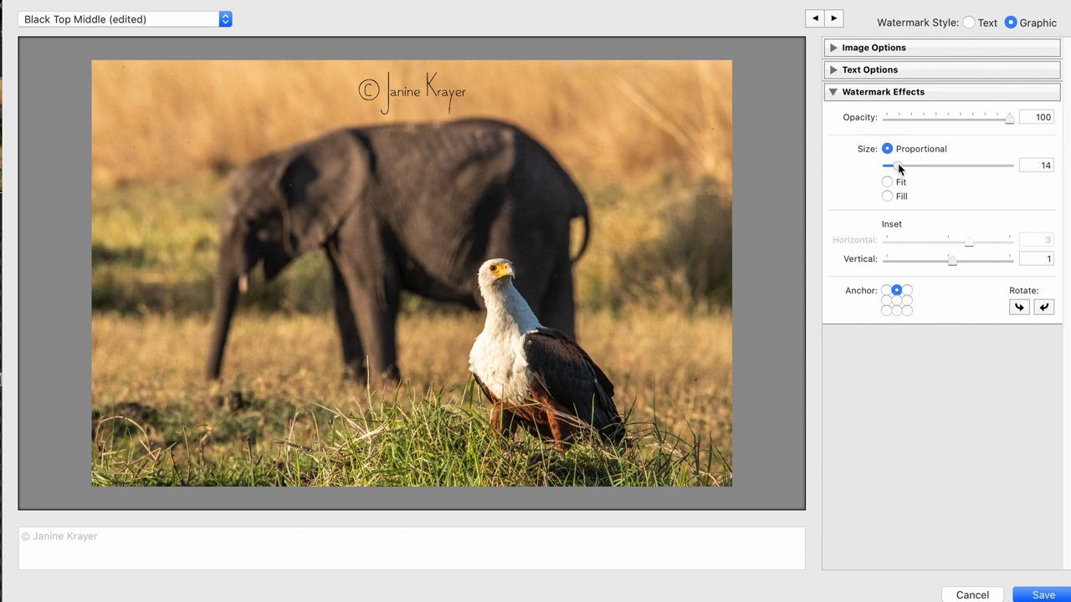
Abandon saving a duplicate 'Black Top Middle' preset and update the existing preset instead
{"action": "left_click", "coordinate": [411, 90]}
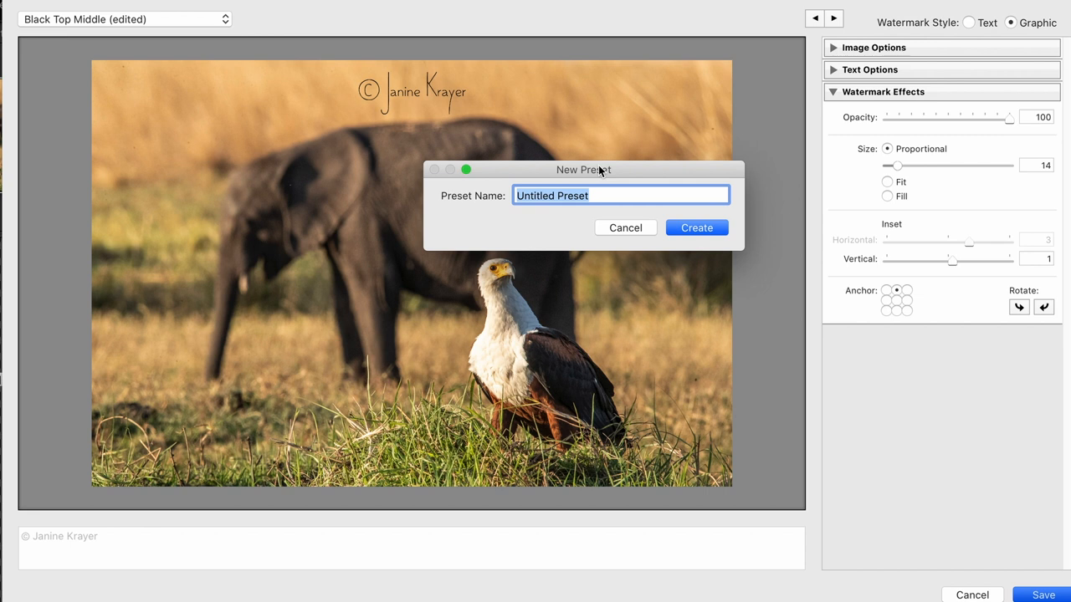
{"action": "type", "text": "Black"}
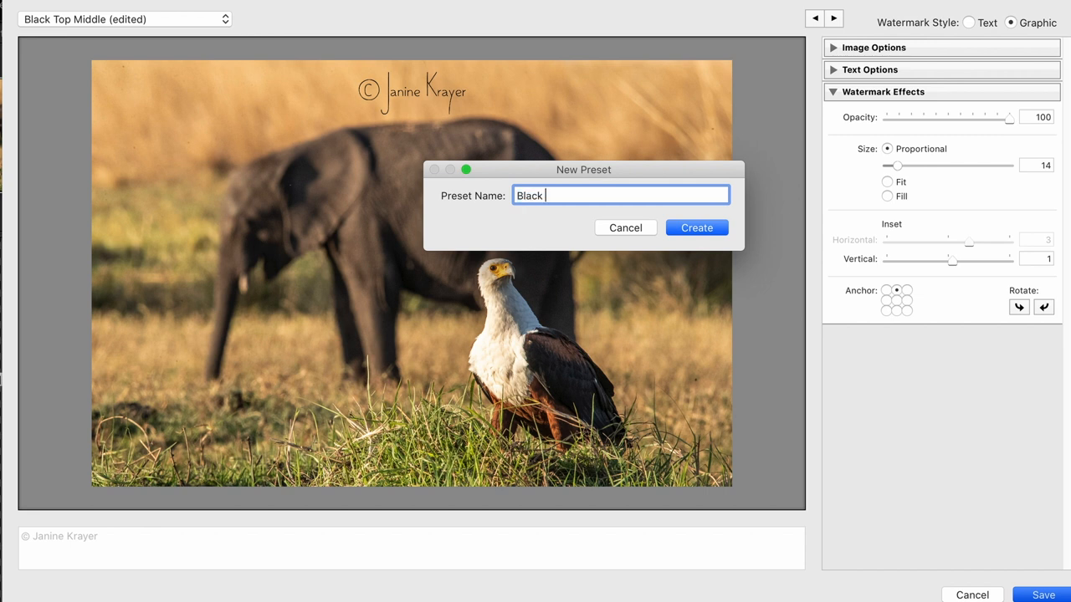
{"action": "type", "text": "Top Middle"}
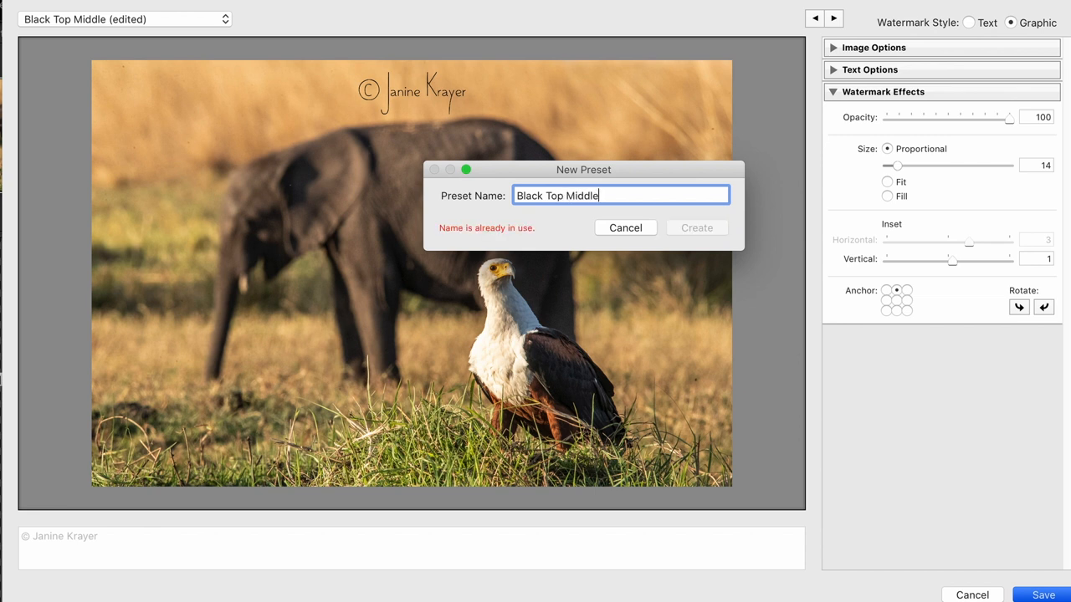
{"action": "left_click", "coordinate": [625, 228]}
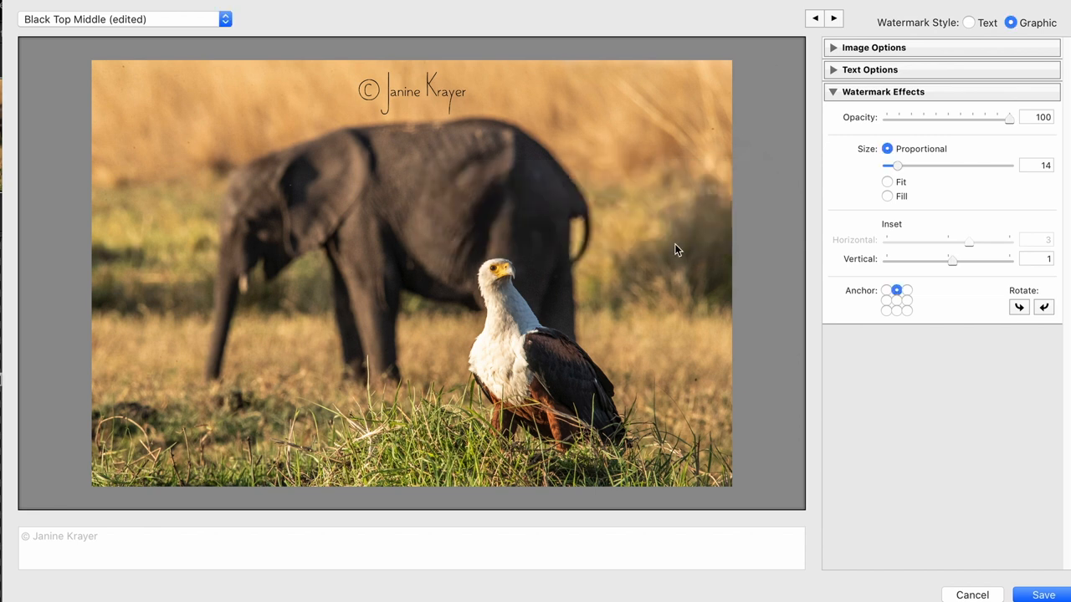
{"action": "left_click", "coordinate": [411, 91]}
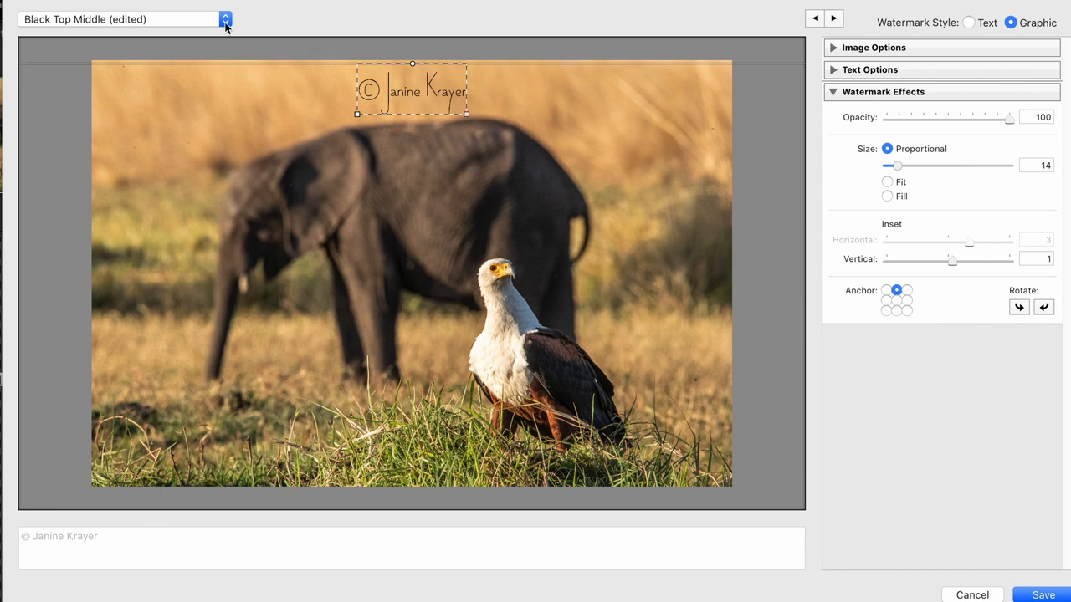
{"action": "left_click", "coordinate": [225, 18]}
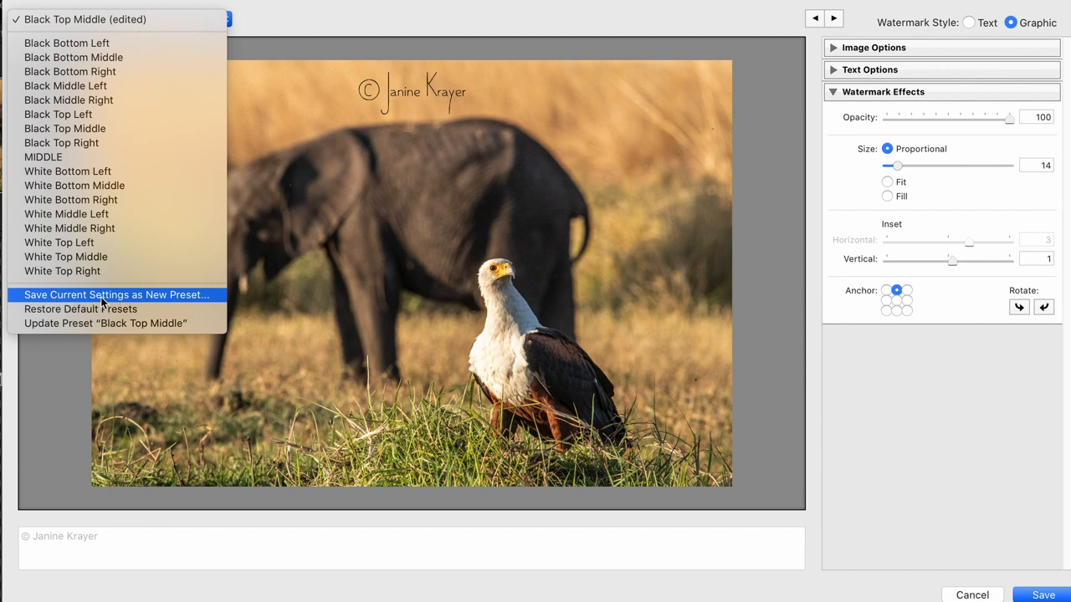
{"action": "mouse_move", "coordinate": [207, 301]}
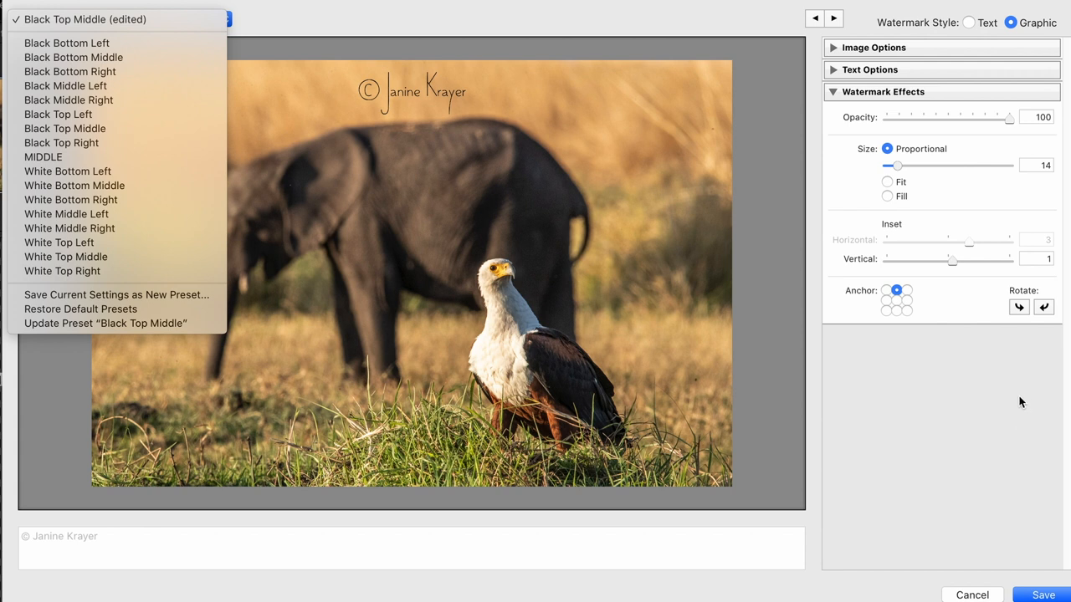
{"action": "left_click", "coordinate": [121, 19]}
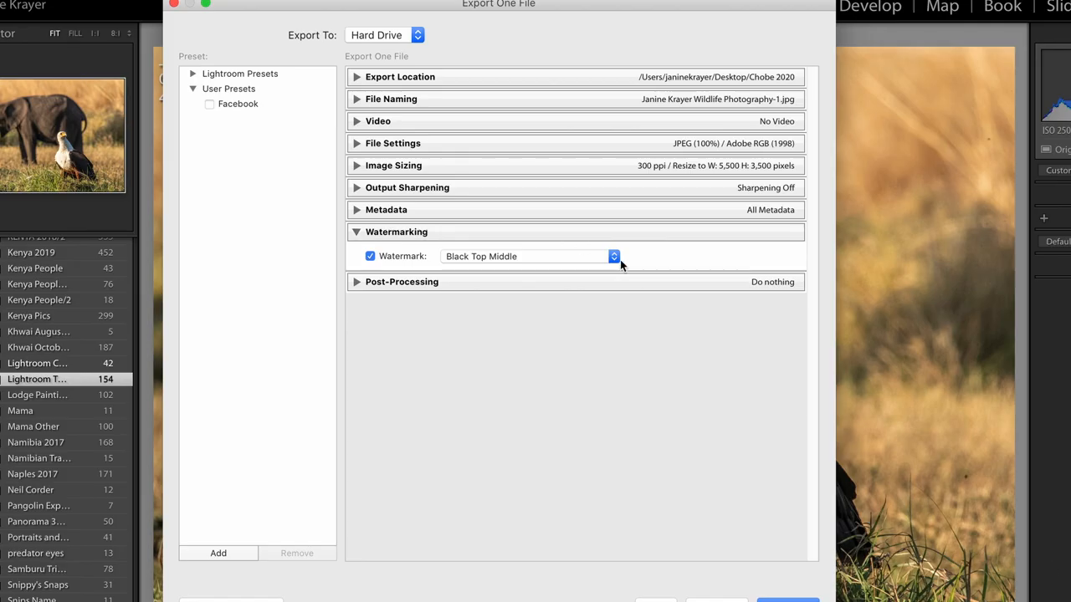
Select the Black Top Middle watermark and export the photo
{"action": "left_click", "coordinate": [612, 256]}
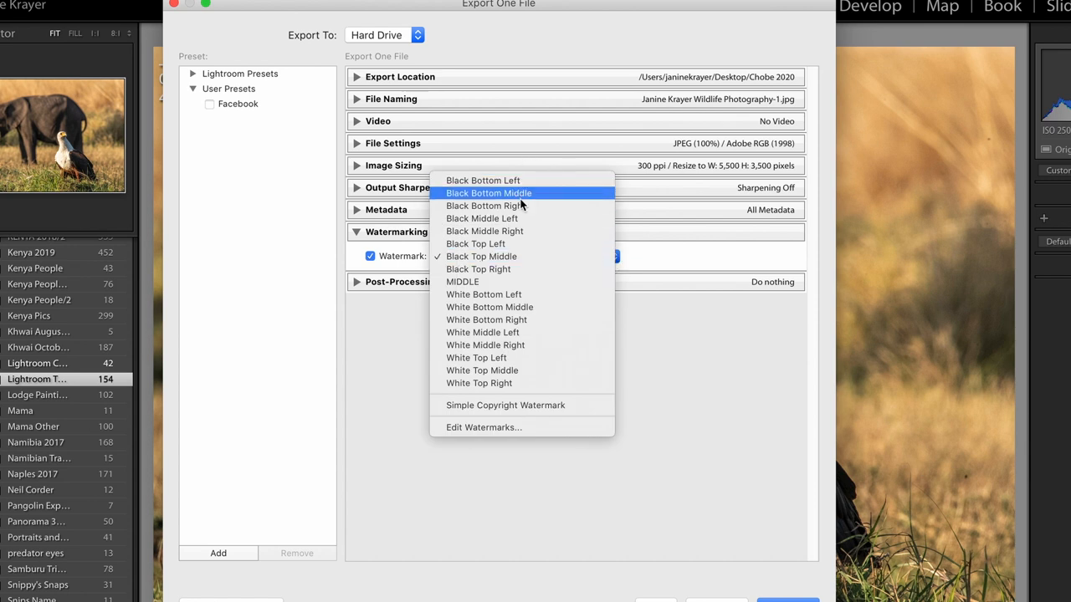
{"action": "mouse_move", "coordinate": [516, 269]}
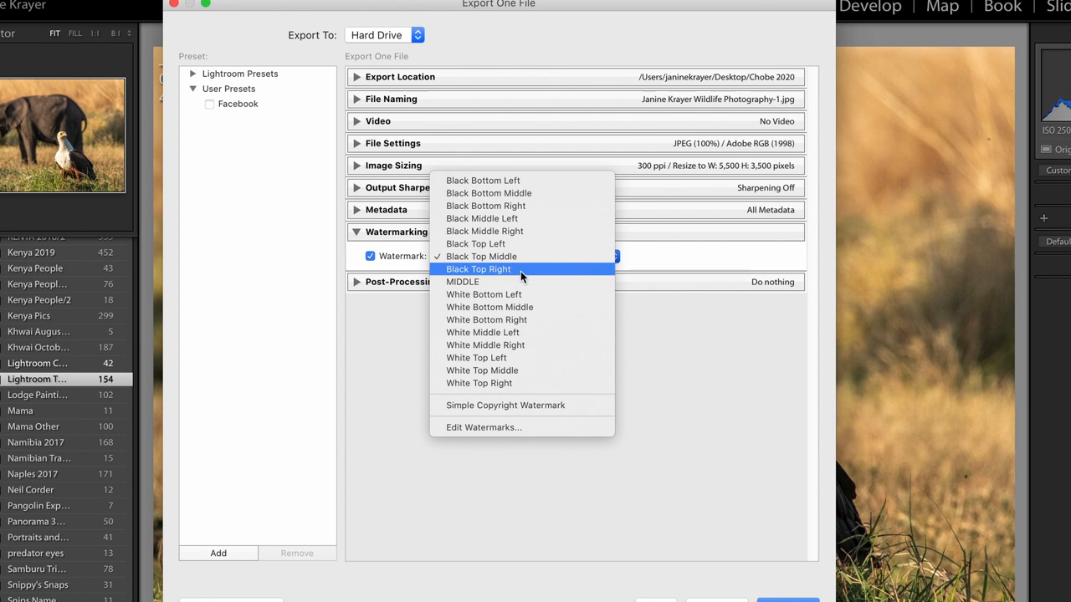
{"action": "mouse_move", "coordinate": [482, 332]}
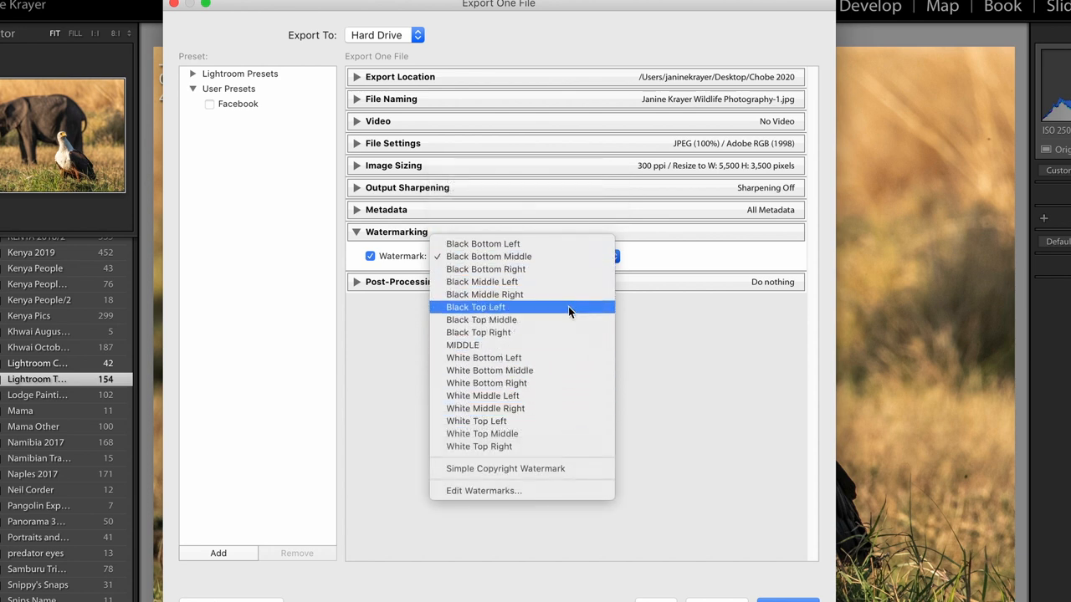
{"action": "left_click", "coordinate": [481, 319]}
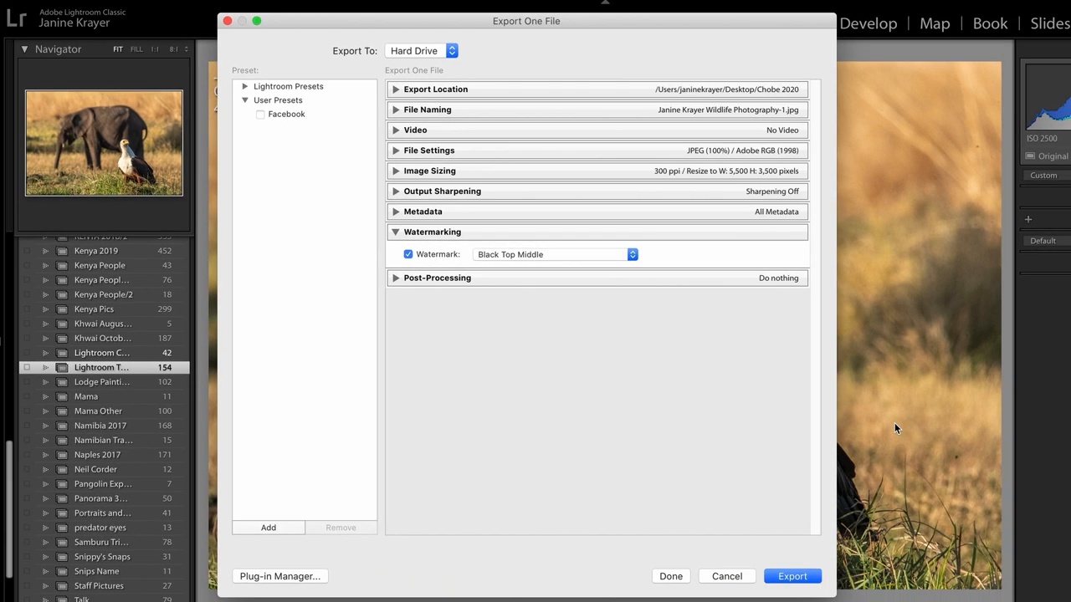
{"action": "left_click", "coordinate": [792, 576]}
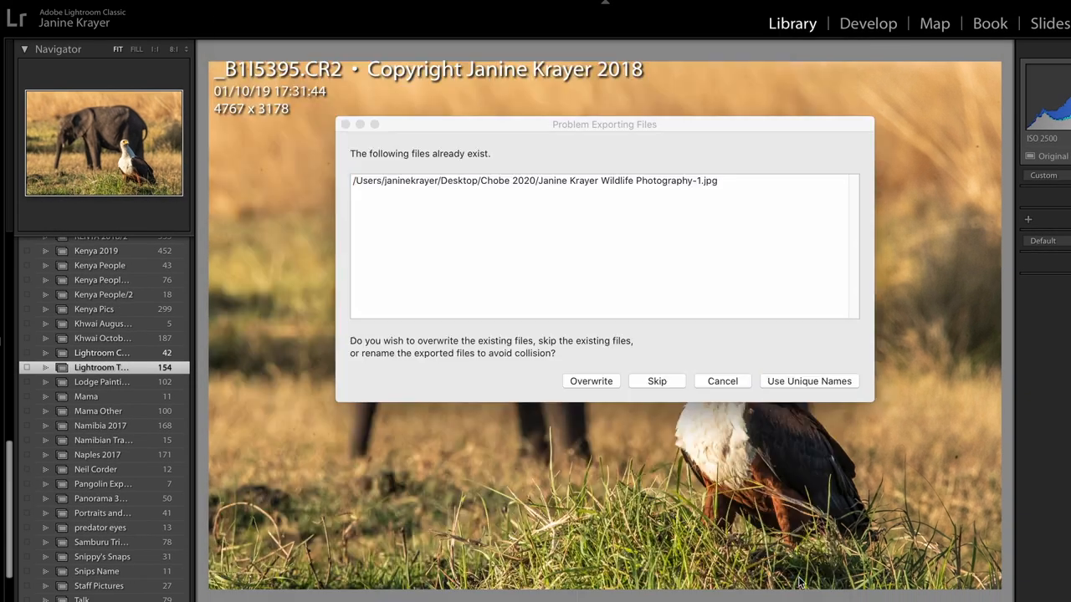